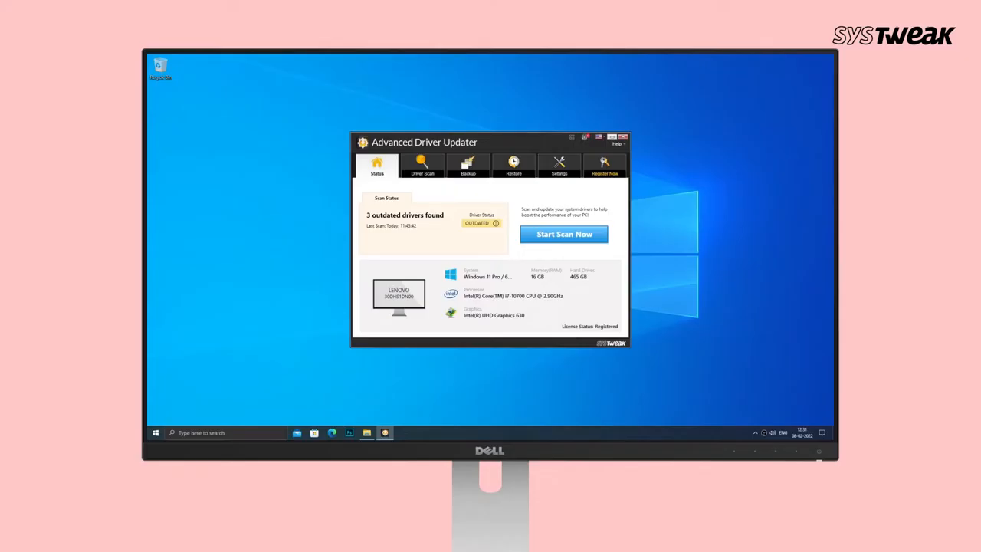
mouse_move(441, 236)
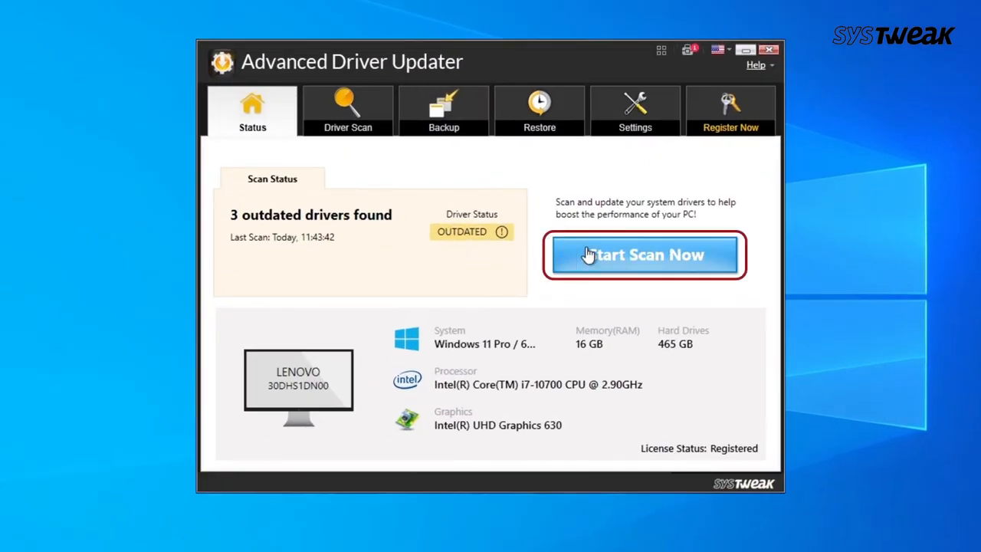
Run a driver scan from the Status screen to list out-of-date drivers.
left_click(643, 255)
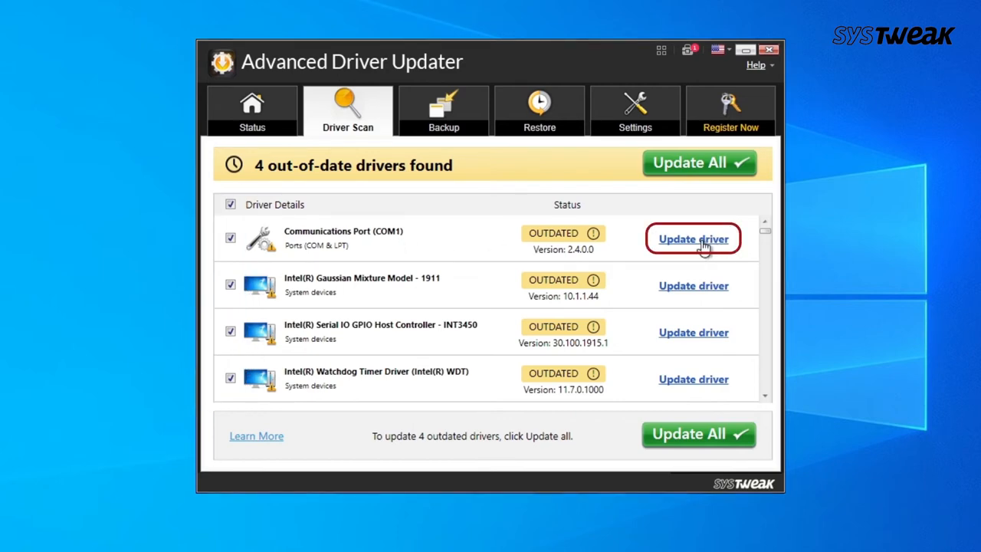
Update the Communications Port (COM1) driver from the scan results.
left_click(693, 239)
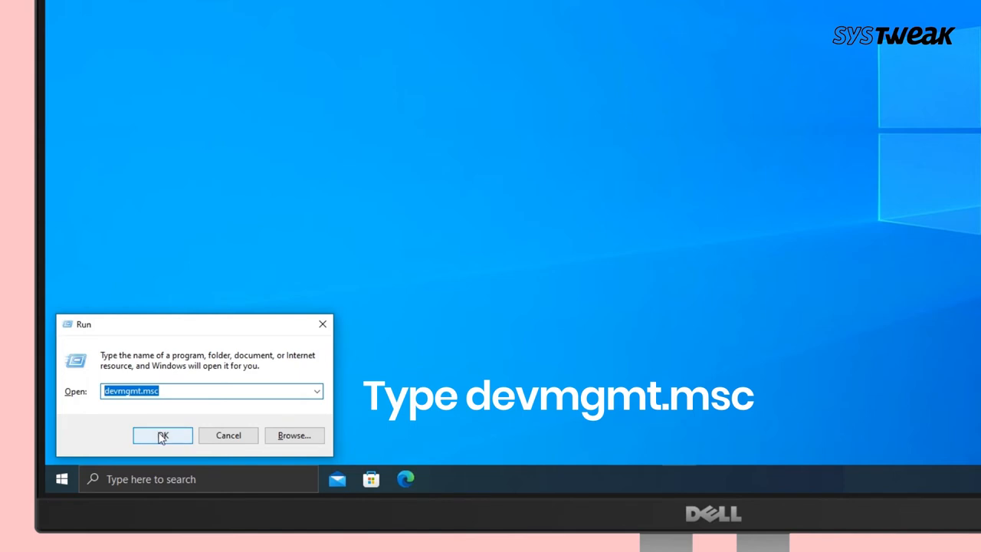
Launch Device Manager by running devmgmt.msc from the Run dialog.
left_click(162, 436)
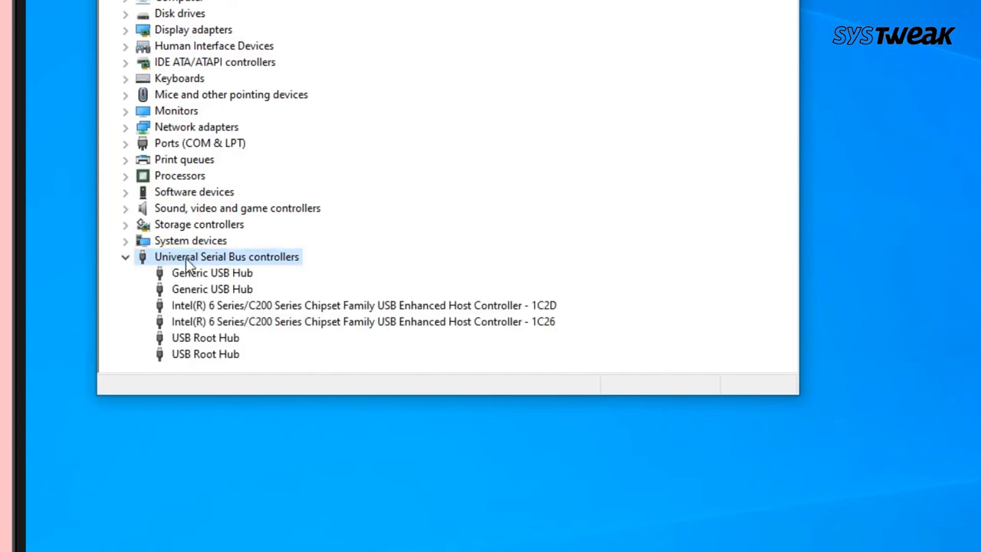
Bring up Properties for the first USB Root Hub under Universal Serial Bus controllers.
left_click(205, 337)
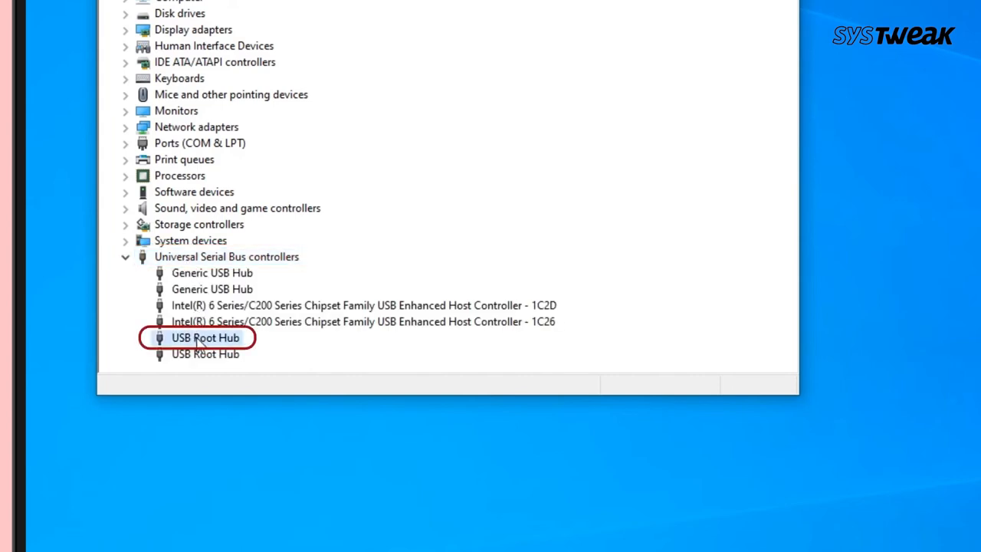
right_click(206, 339)
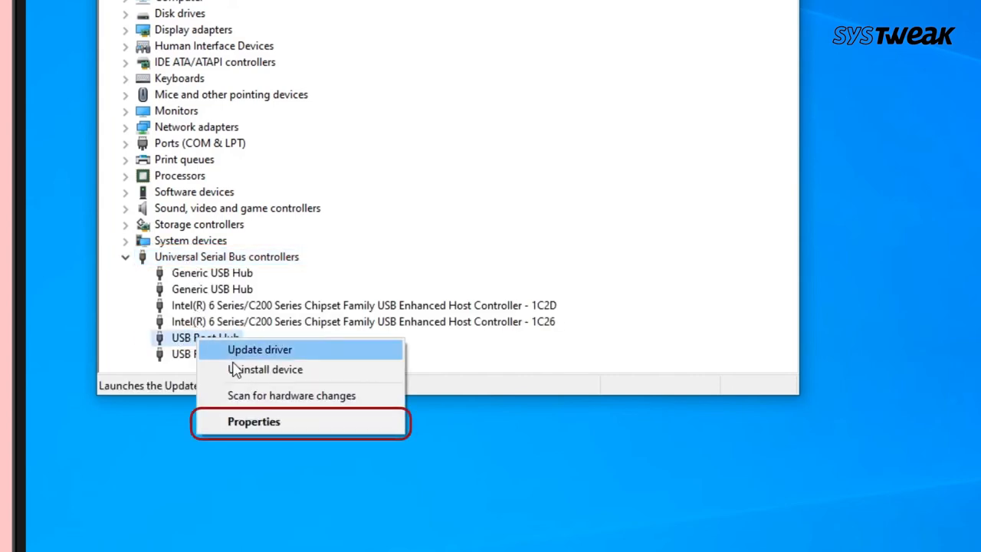
left_click(254, 421)
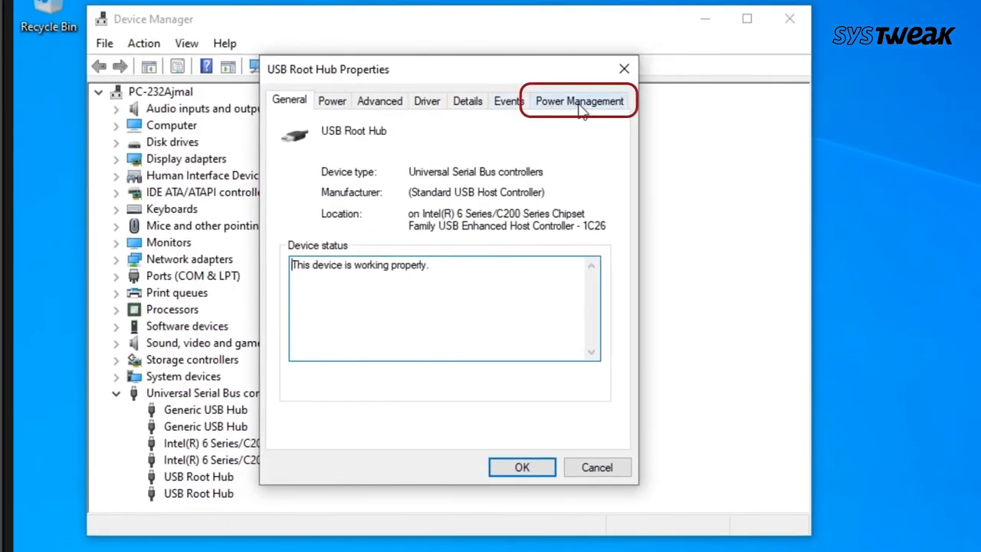
In Power Management, uncheck 'Allow the computer to turn off this device to save power'.
left_click(579, 101)
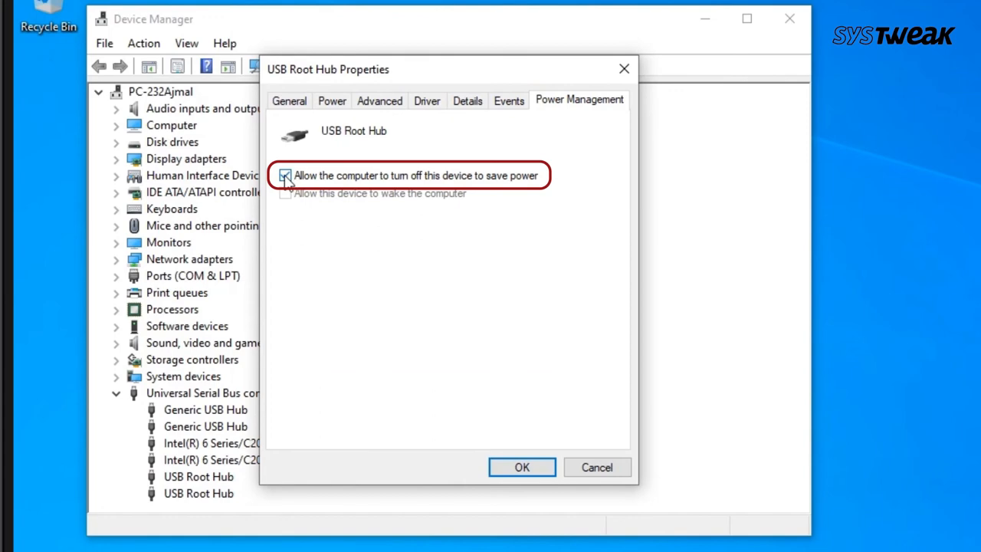
left_click(285, 175)
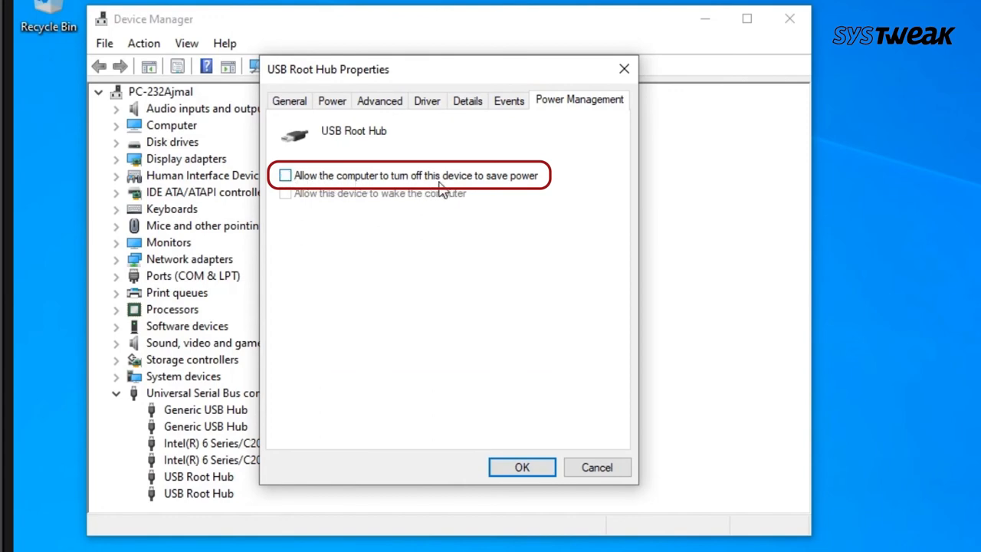